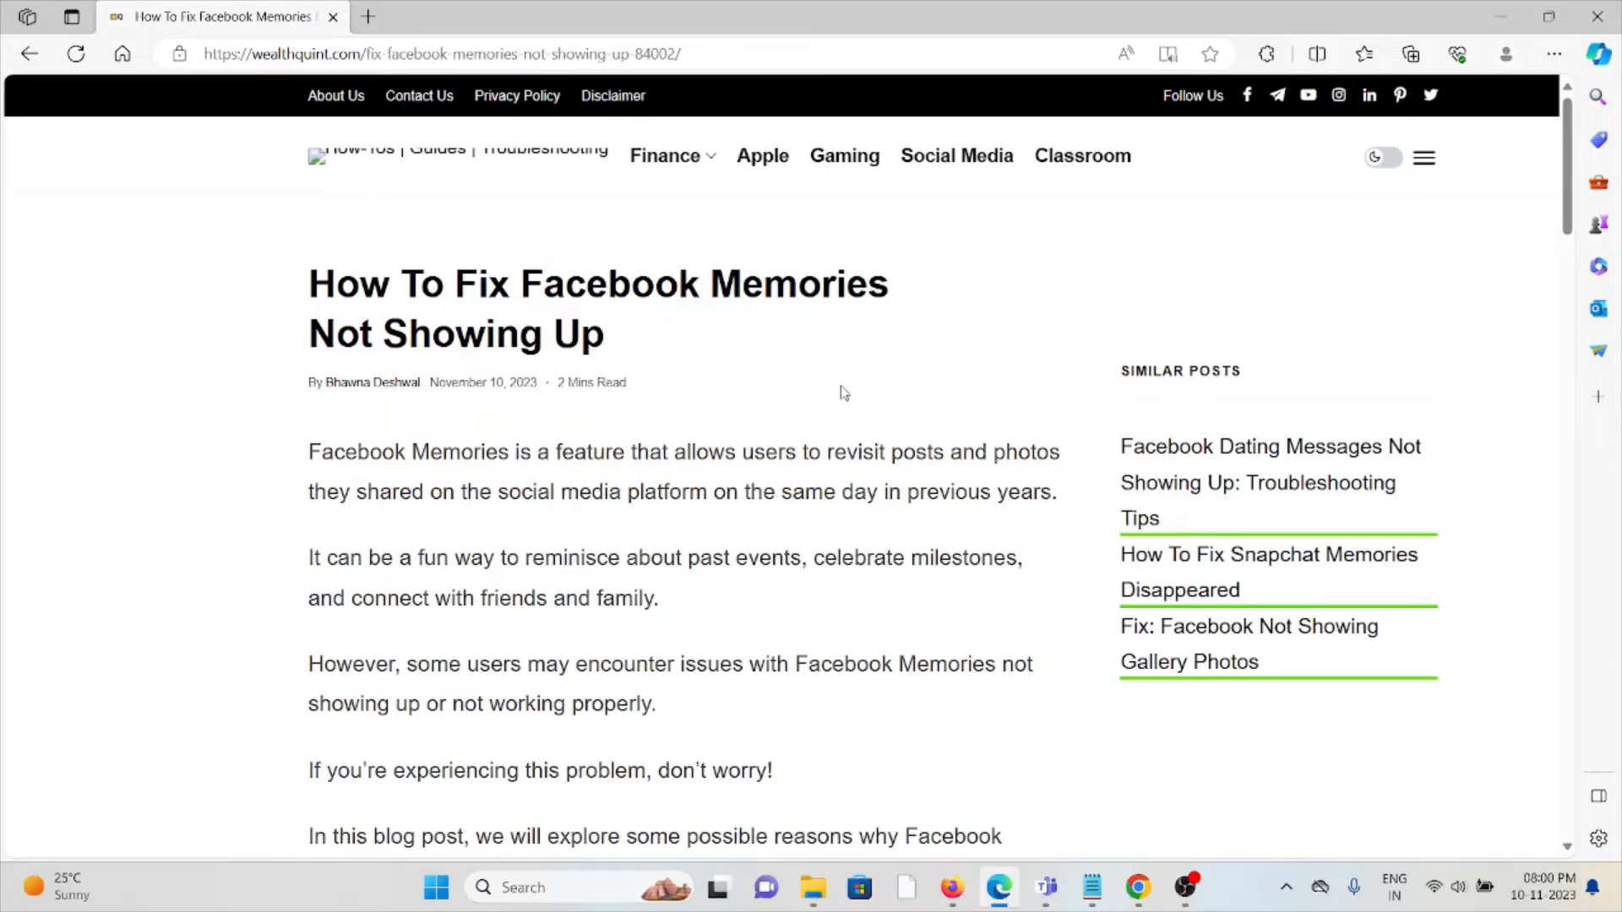
{"action": "mouse_move", "coordinate": [671, 358]}
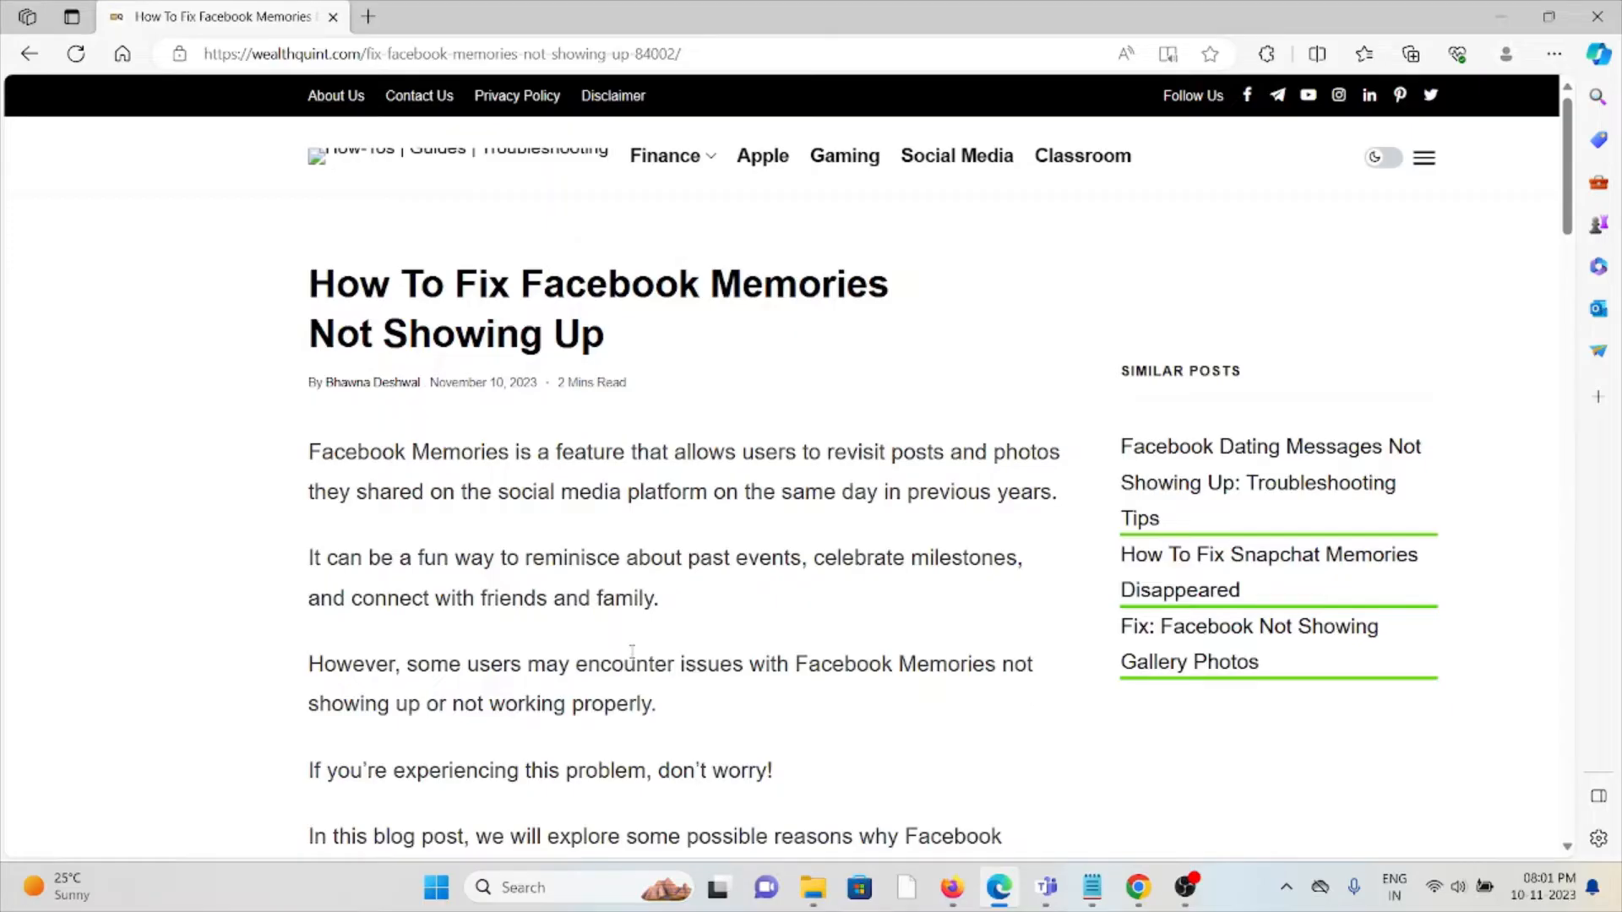
- Scroll through the article's title and intro paragraphs to the embedded Reddit screenshot
{"action": "scroll", "scroll_direction": "down", "scroll_amount": 3}
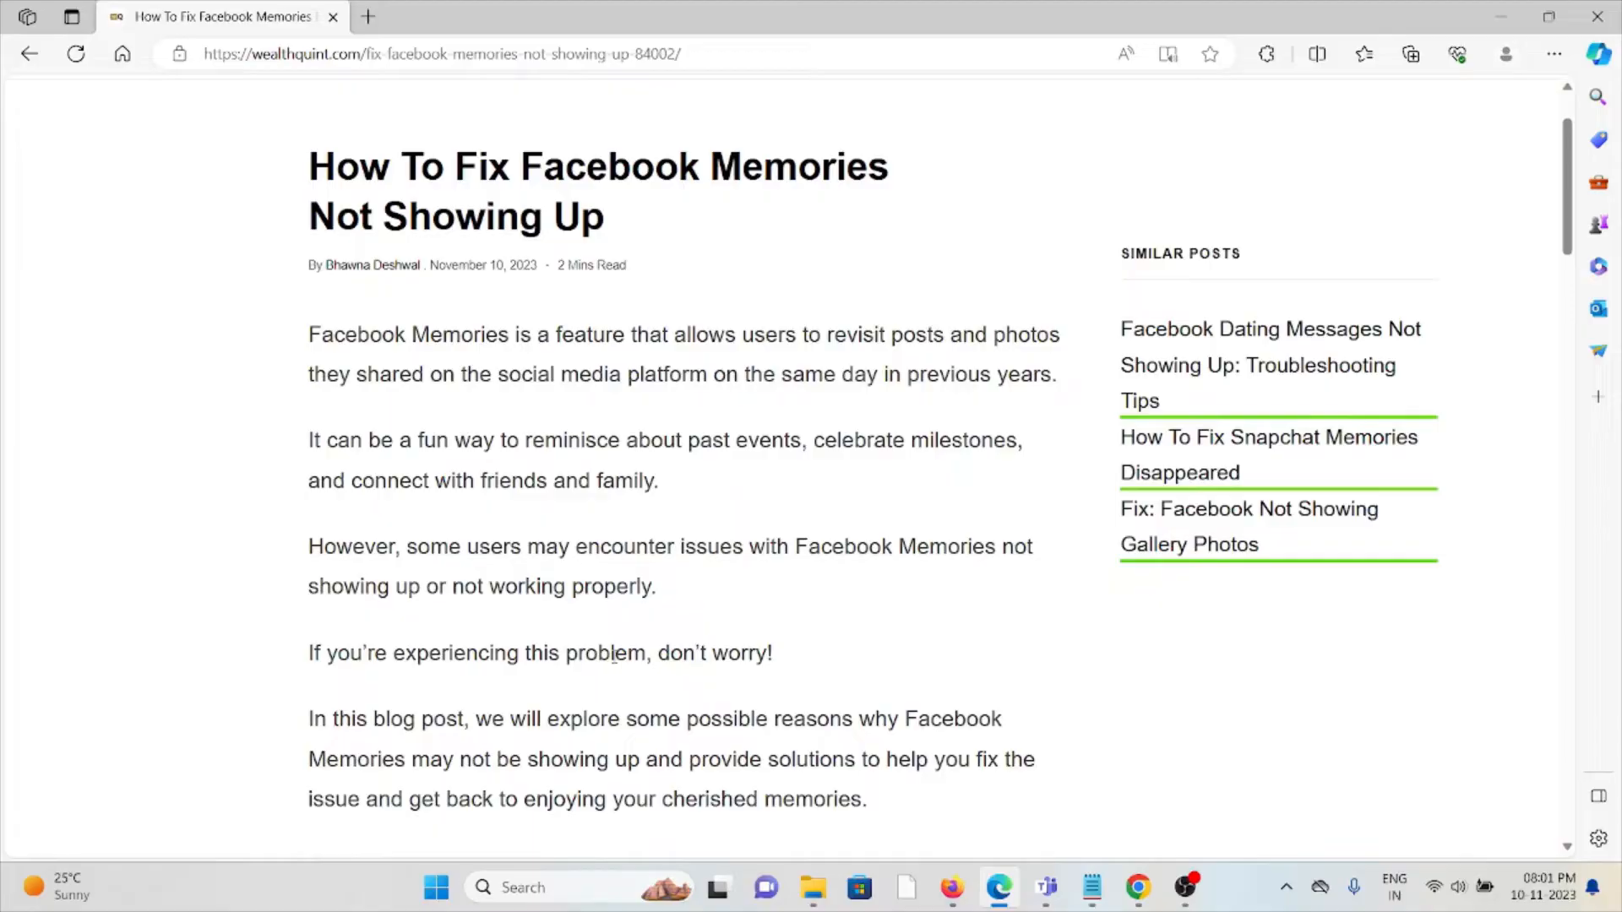
{"action": "mouse_move", "coordinate": [598, 679]}
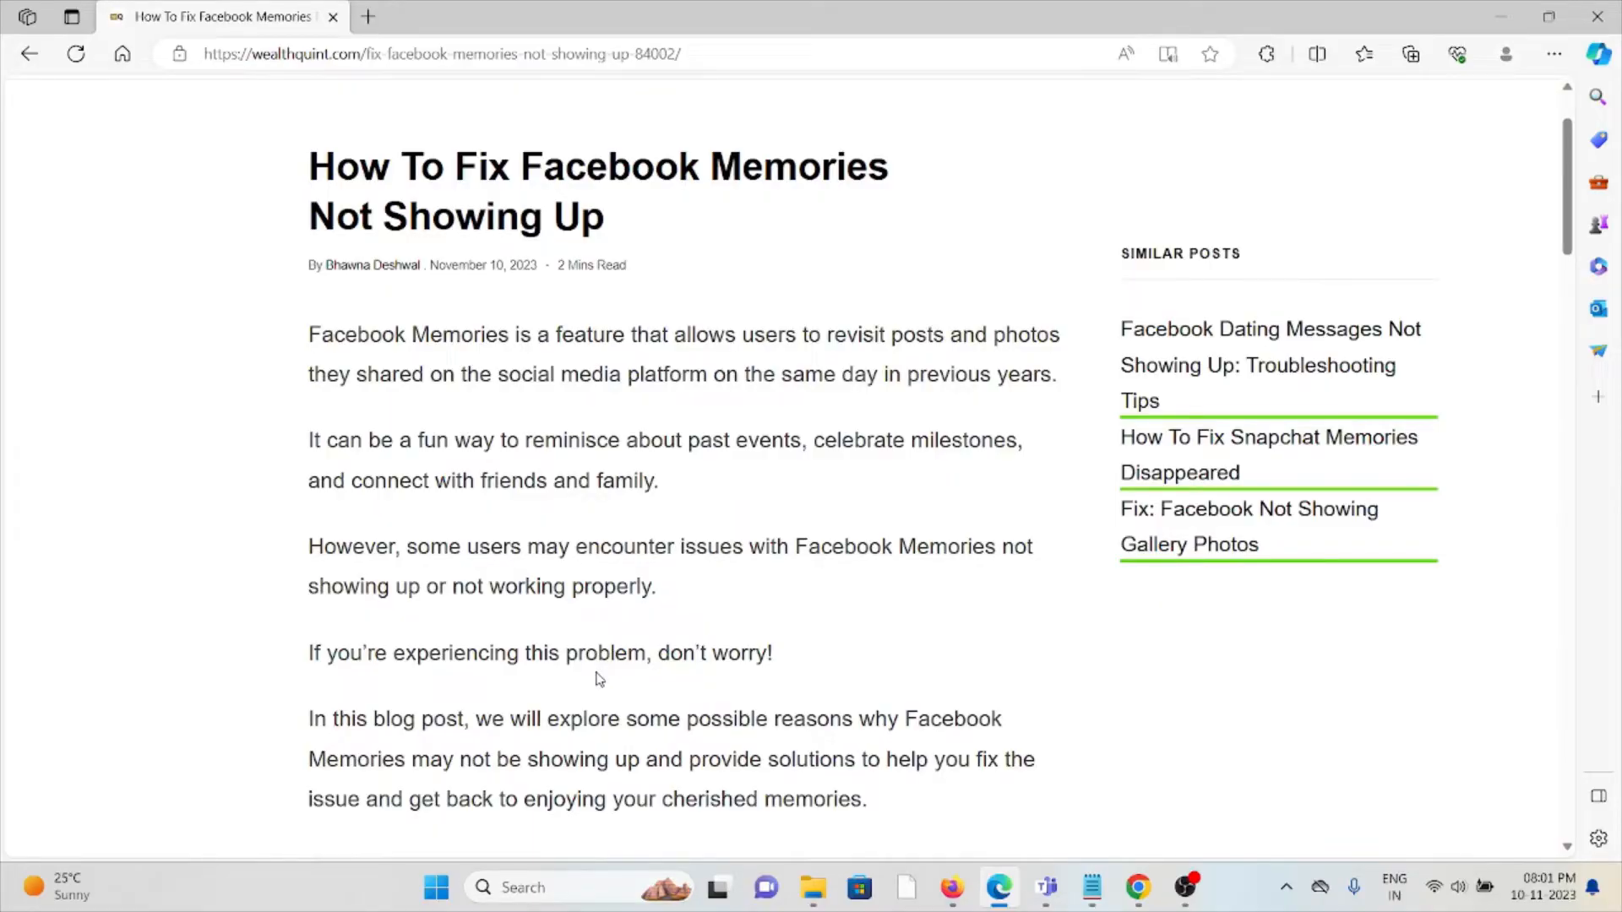
{"action": "mouse_move", "coordinate": [609, 680]}
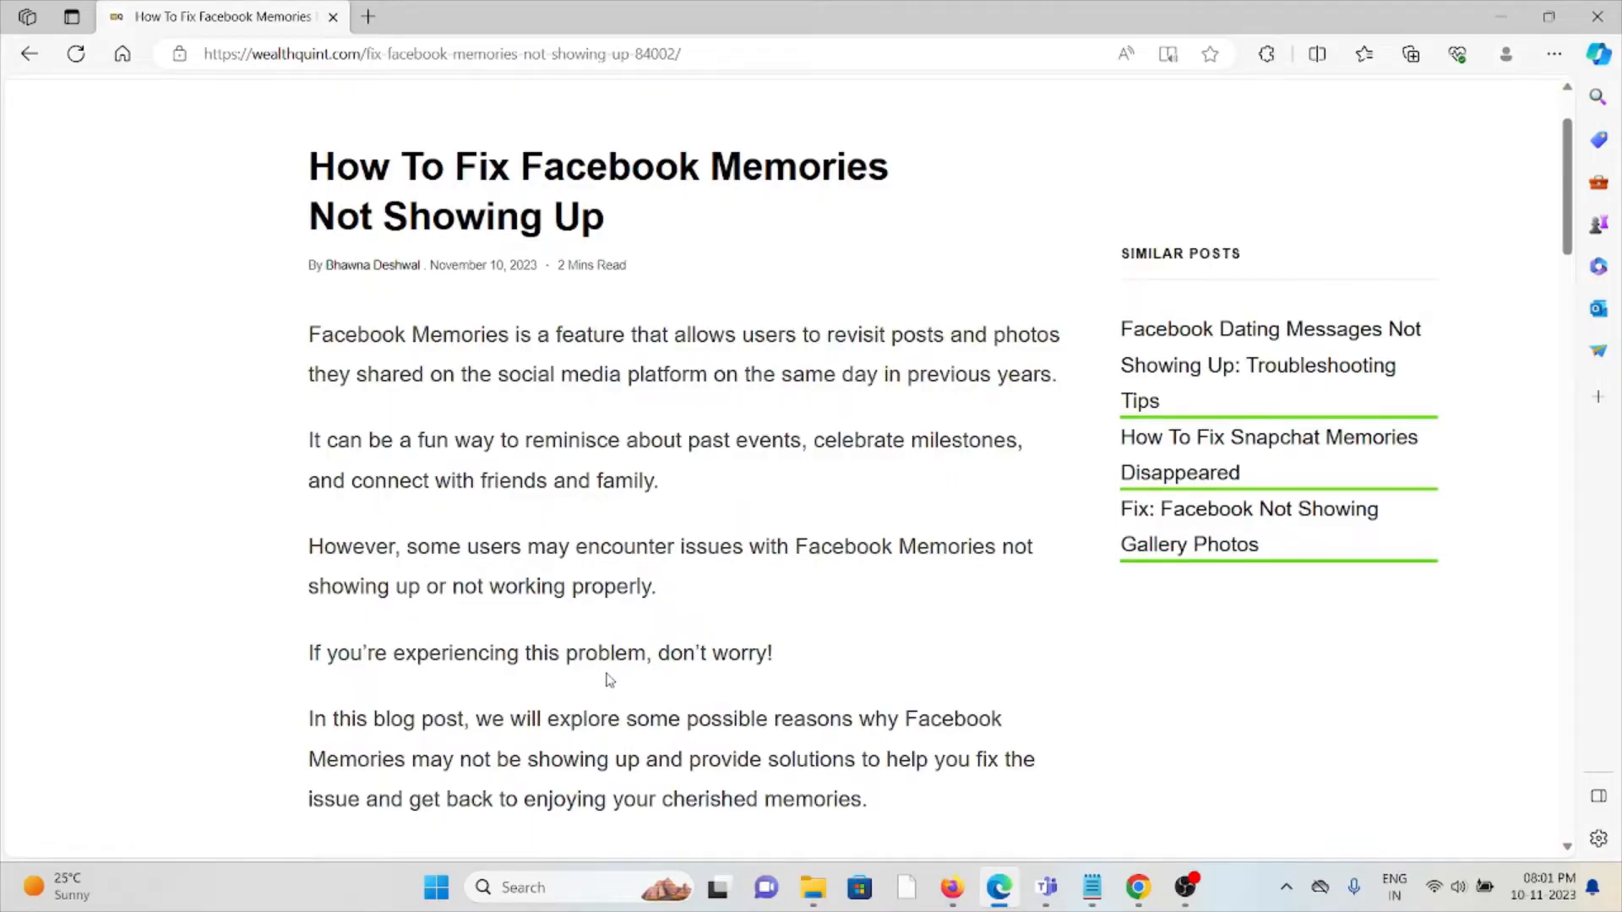
{"action": "scroll", "scroll_direction": "down", "scroll_amount": 3}
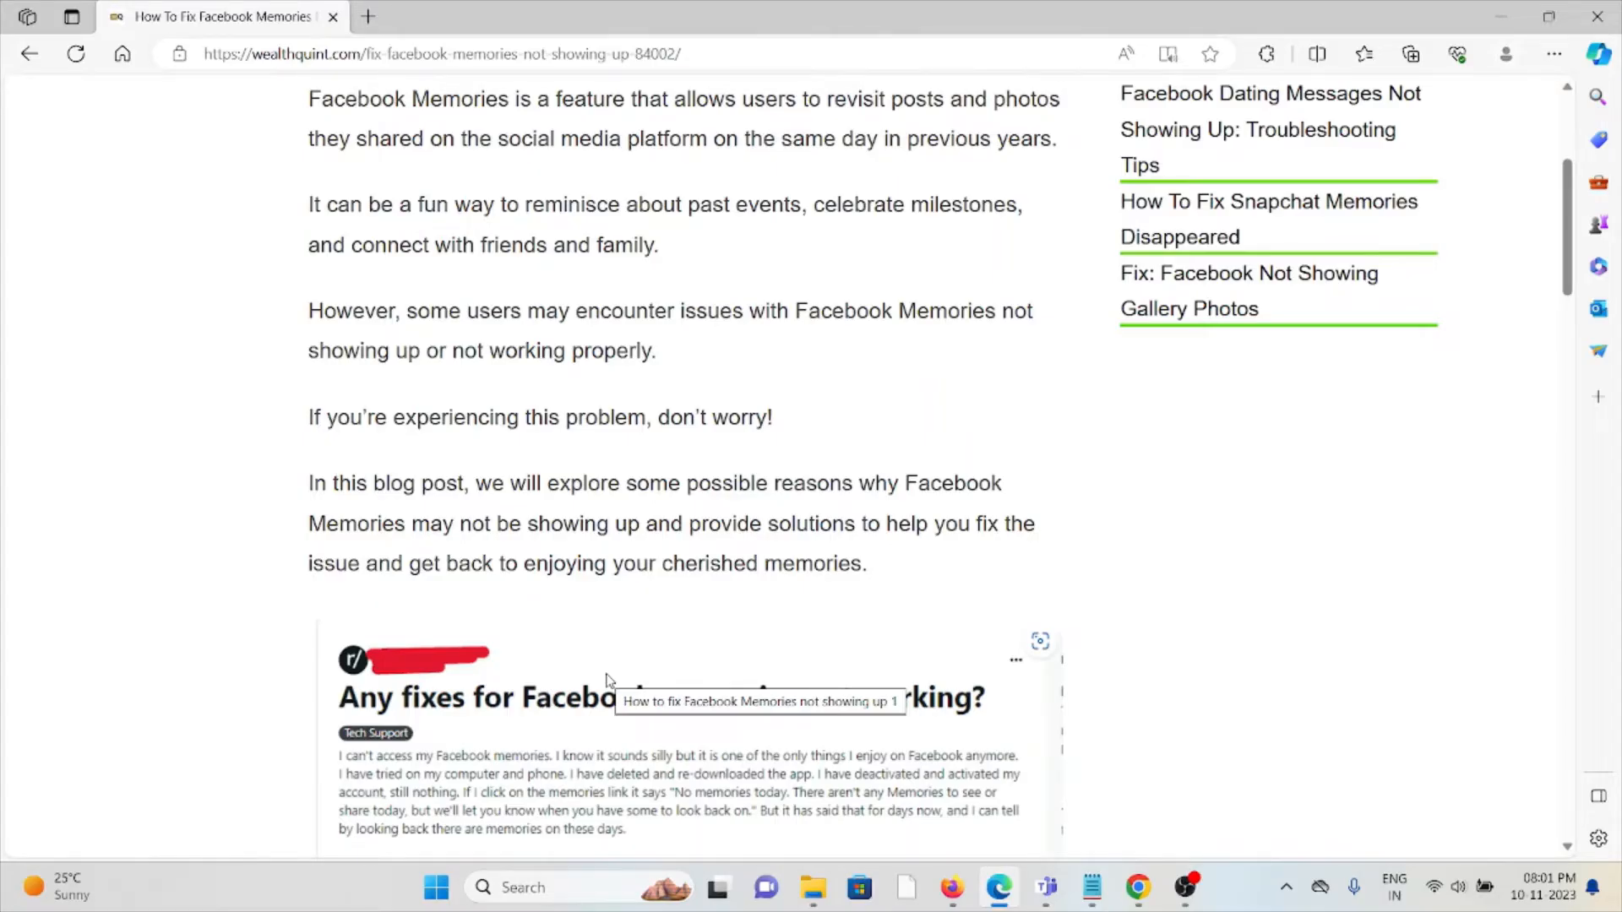
- Scroll to the 'How To Fix' heading with the Restart Your Device and Clear Cache fixes
{"action": "scroll", "scroll_direction": "down", "scroll_amount": 3}
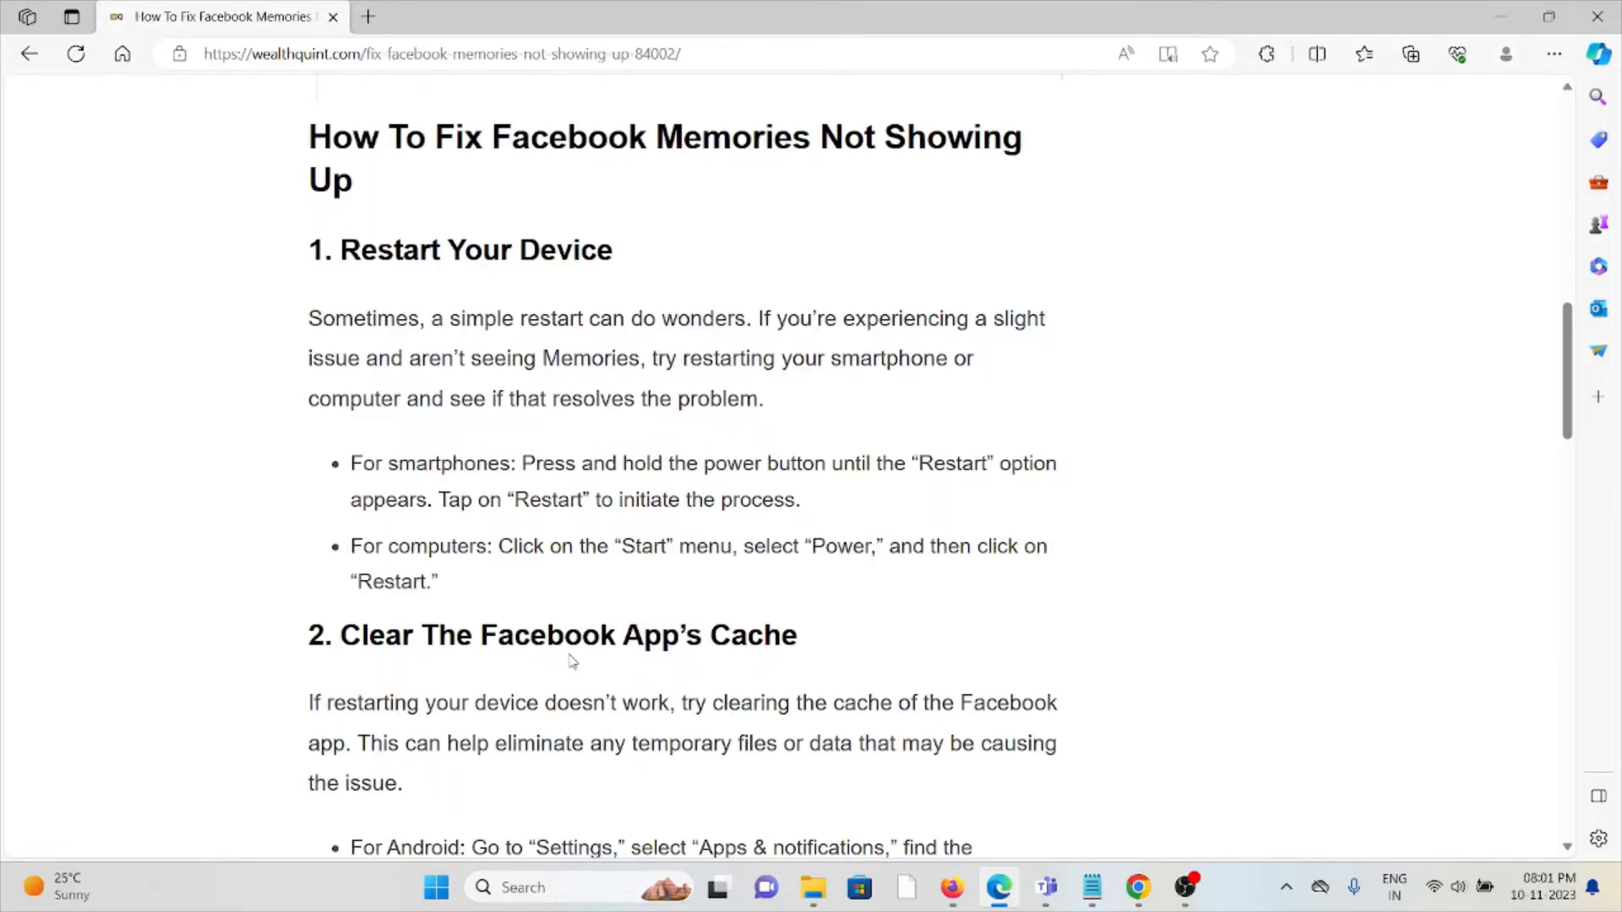
{"action": "scroll", "scroll_direction": "down", "scroll_amount": 3}
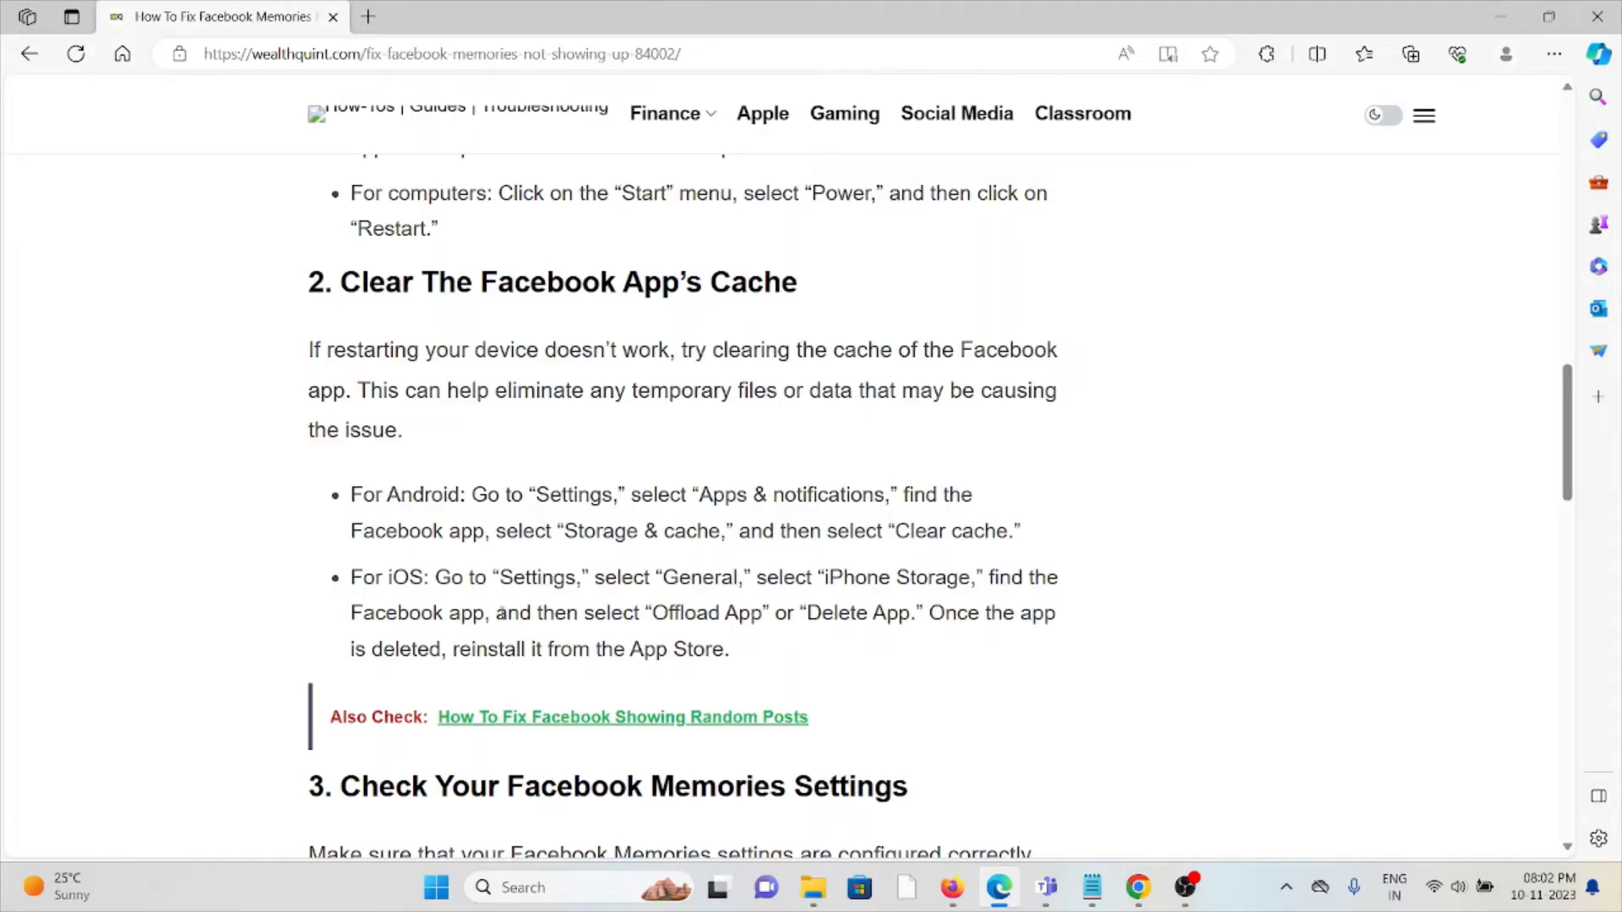
- Scroll through the cache-clearing steps to section 3, Check Your Facebook Memories Settings
{"action": "scroll", "scroll_direction": "down", "scroll_amount": 3}
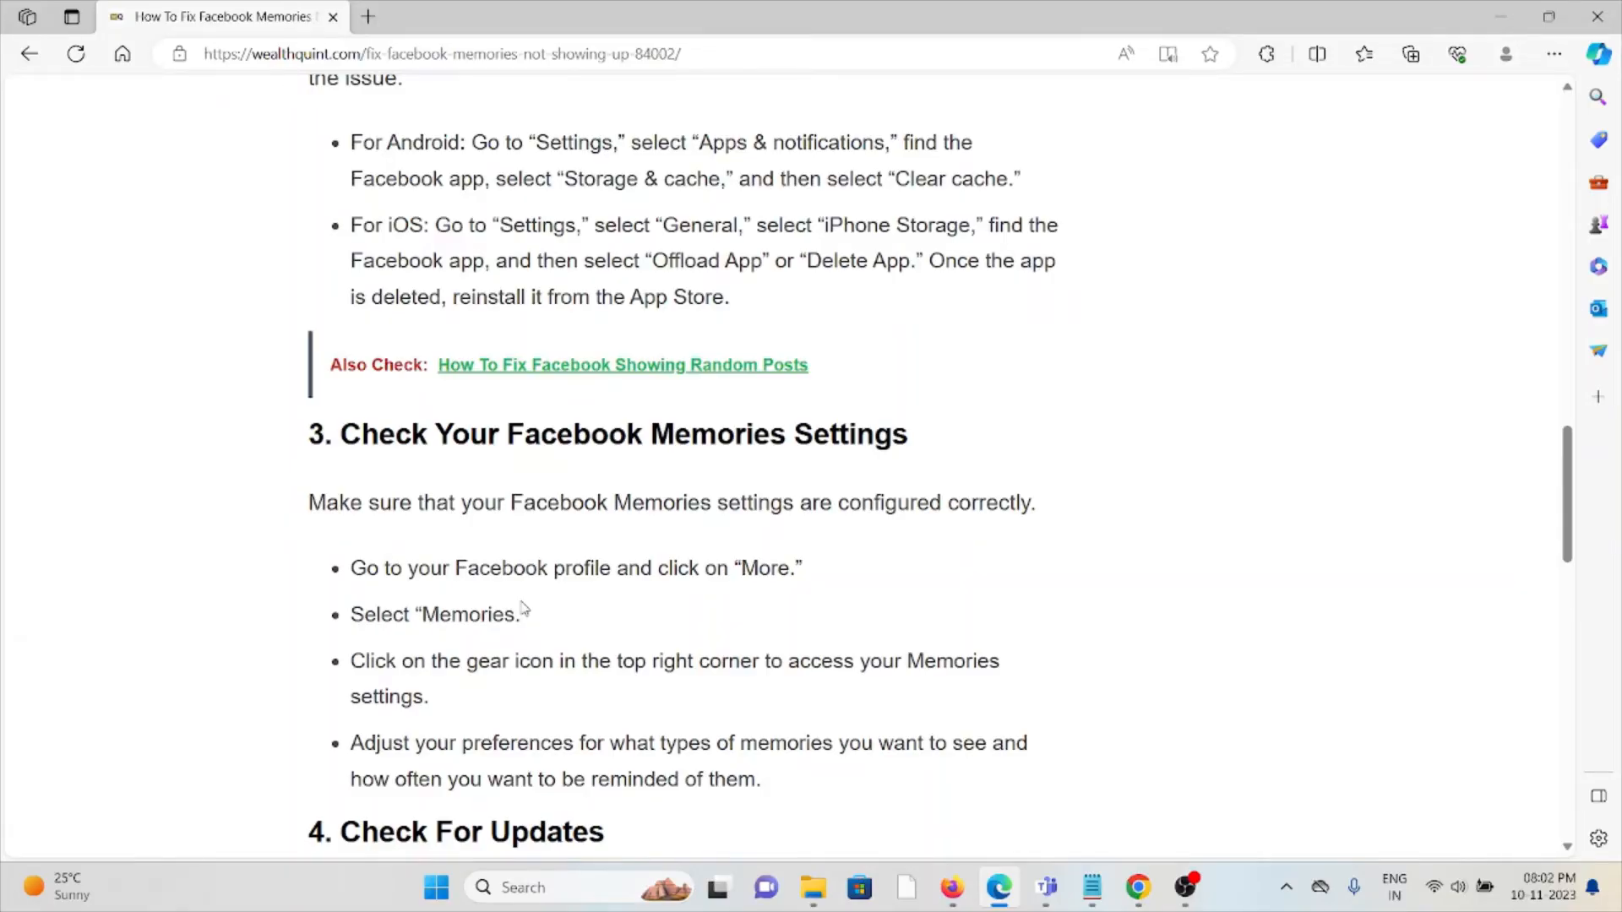
{"action": "scroll", "scroll_direction": "down", "scroll_amount": 3}
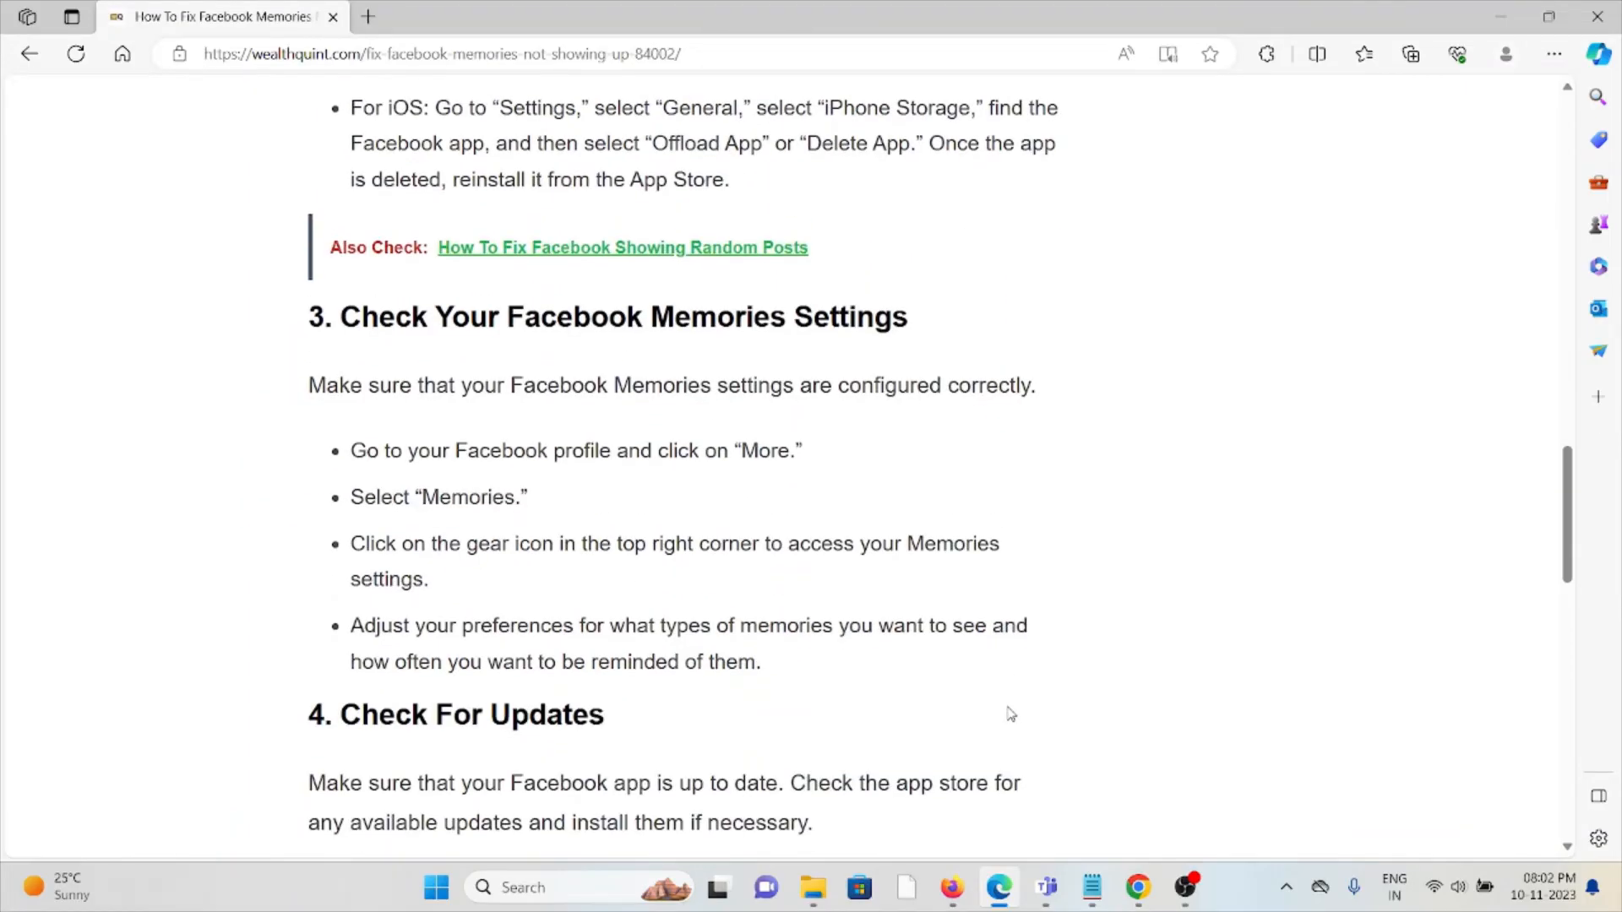
- Scroll through Check For Updates to section 5, Contact Facebook Support
{"action": "scroll", "scroll_direction": "down", "scroll_amount": 3}
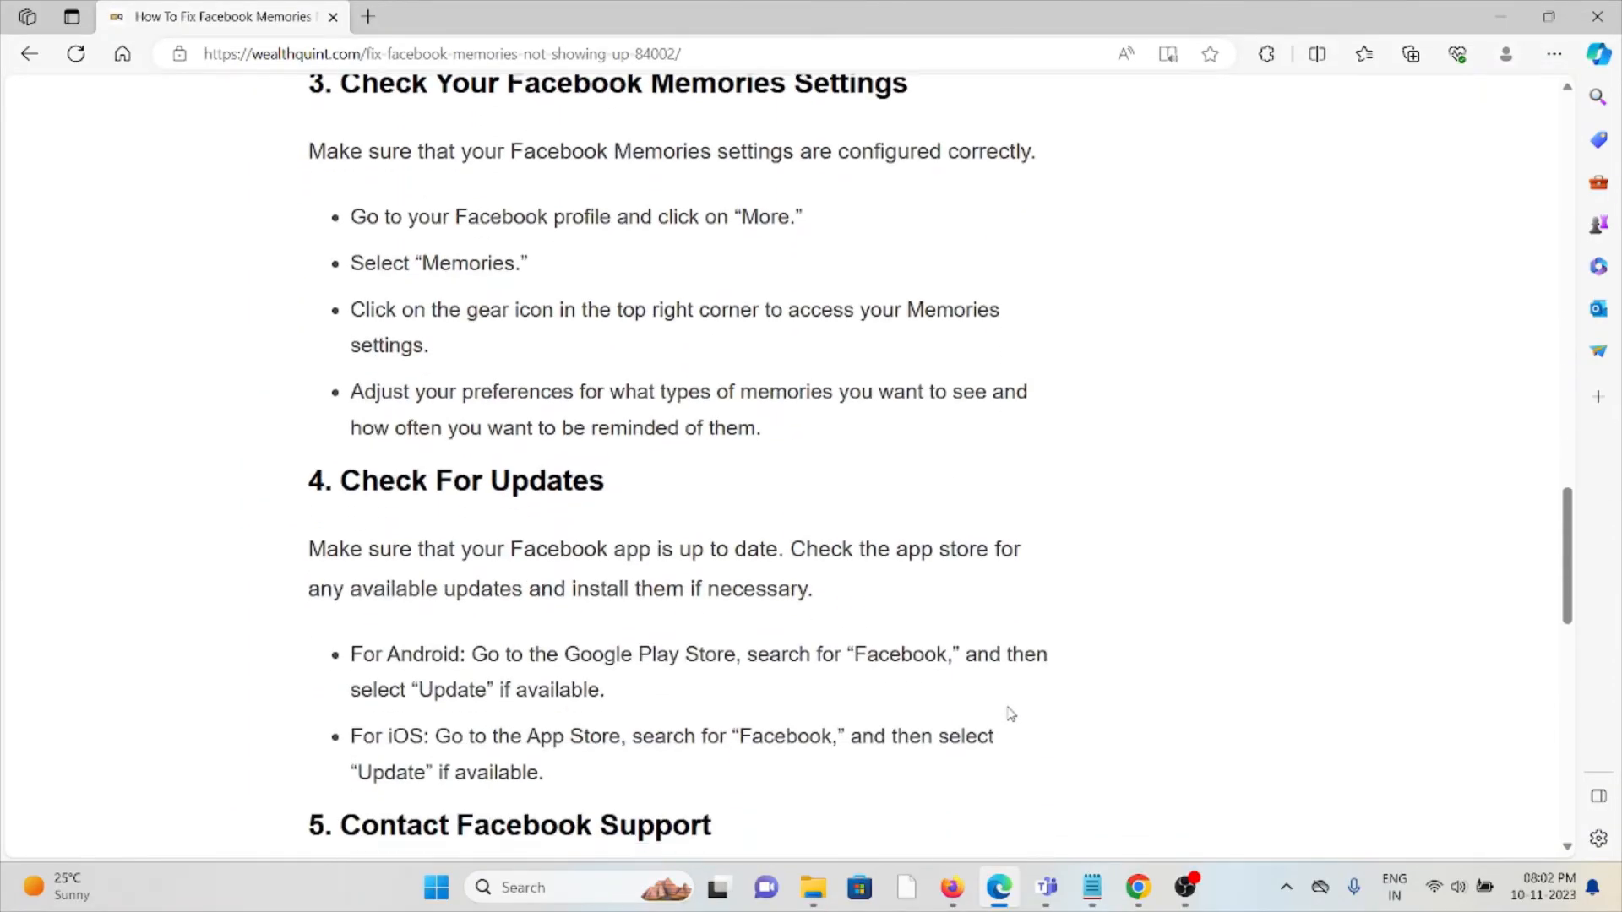
{"action": "scroll", "scroll_direction": "down", "scroll_amount": 3}
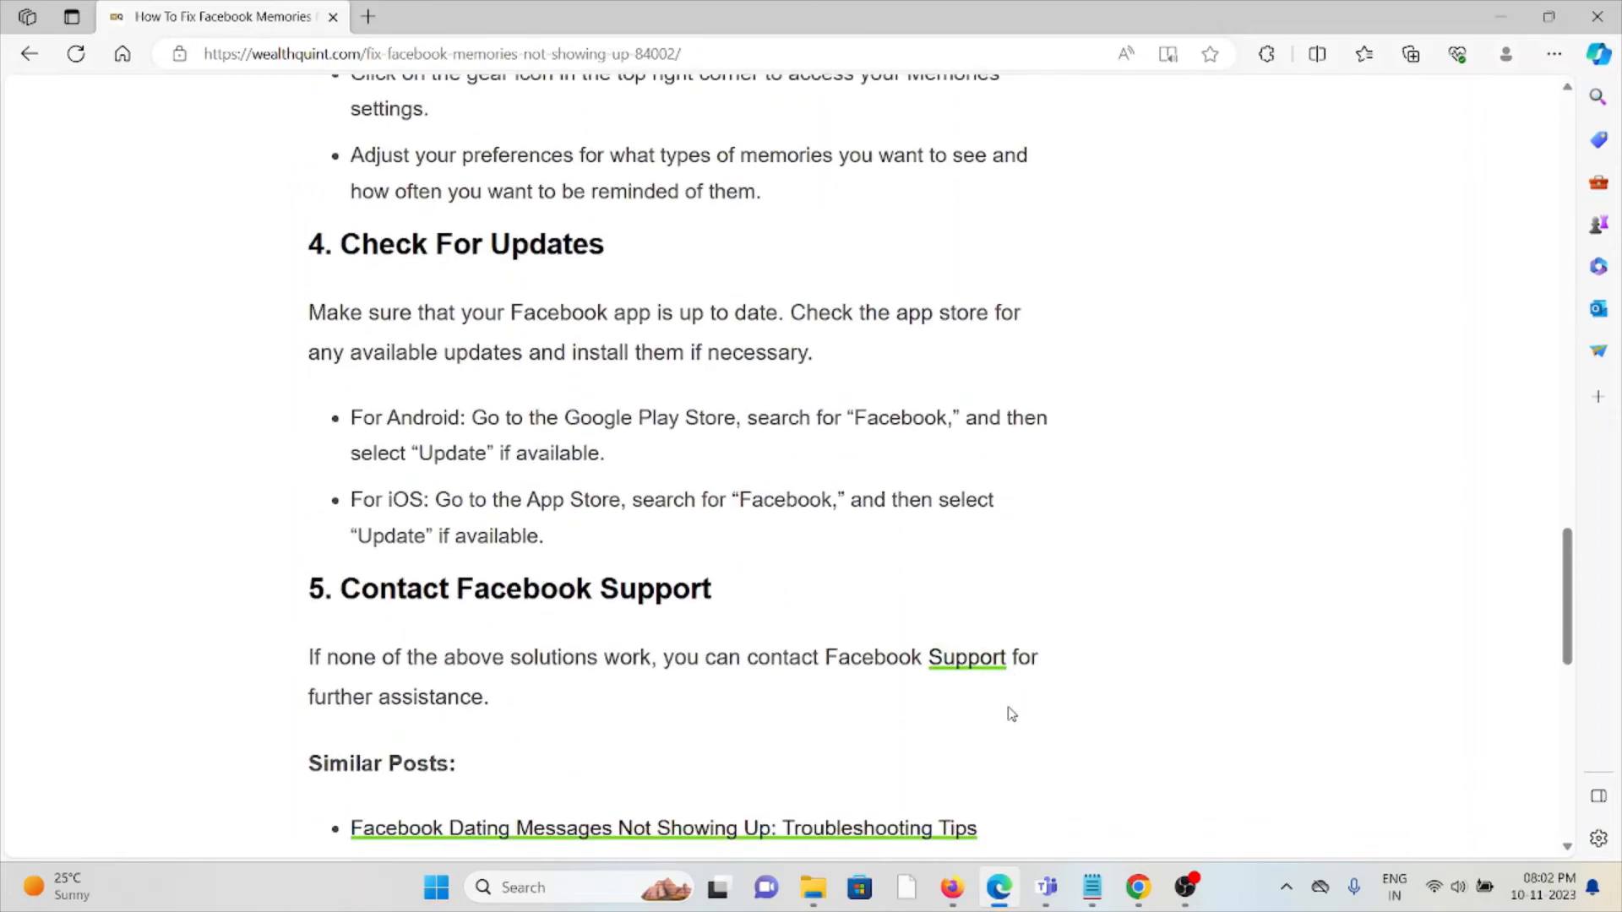
{"action": "mouse_move", "coordinate": [980, 698]}
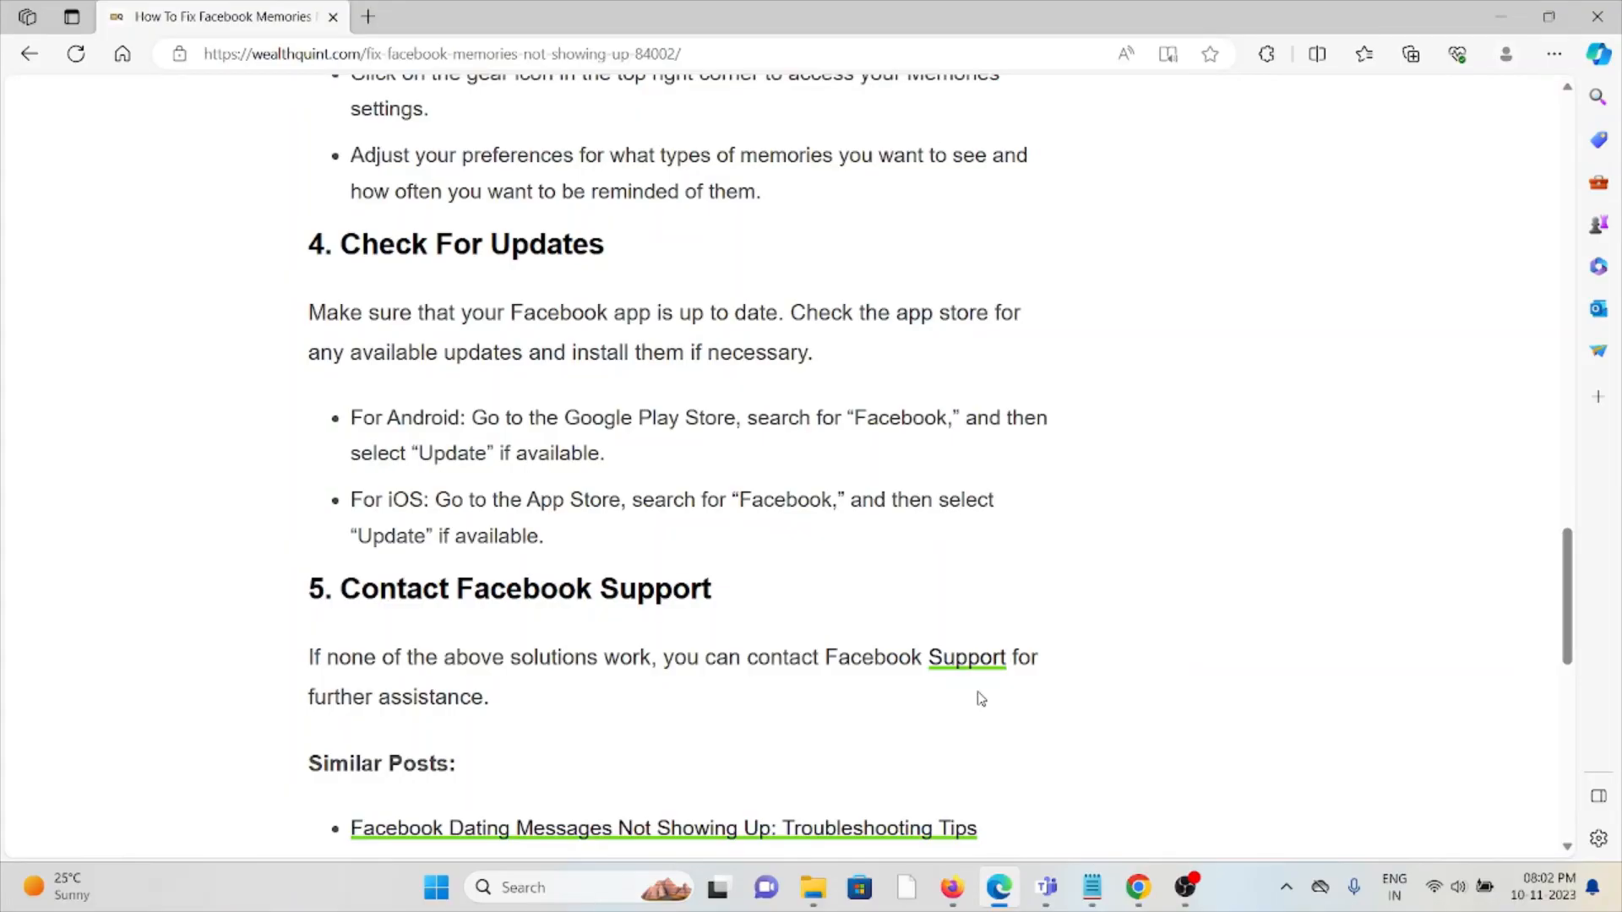
{"action": "scroll", "scroll_direction": "down", "scroll_amount": 3}
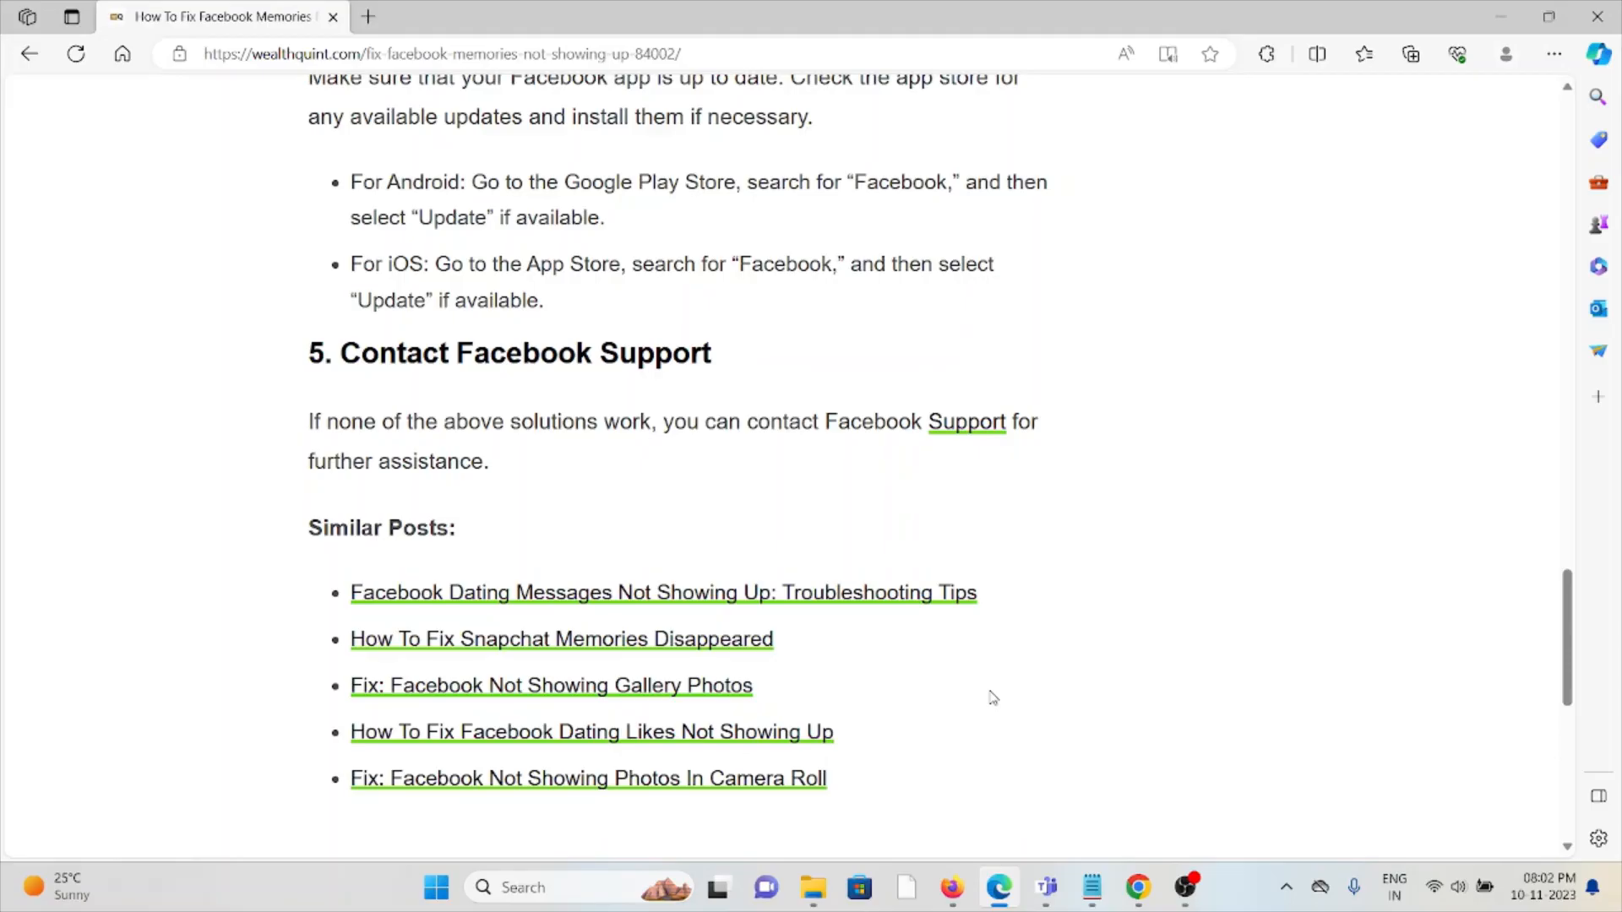
{"action": "mouse_move", "coordinate": [967, 422]}
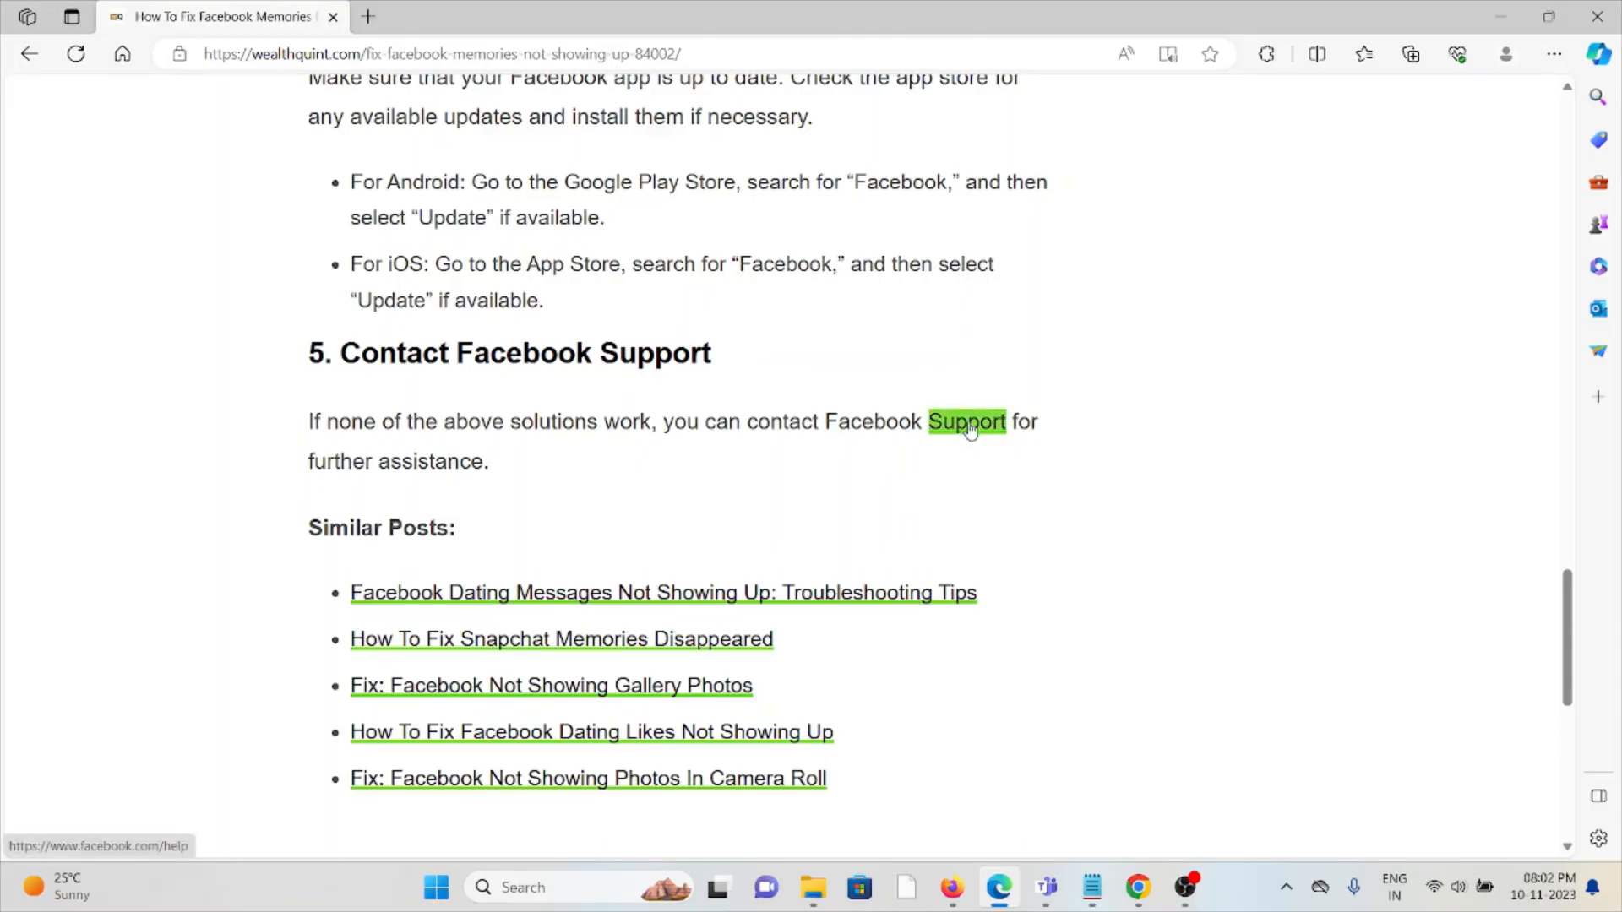
- Visit the Facebook Help Centre via the Support link, close it, and scroll to Similar Posts
{"action": "left_click", "coordinate": [967, 420]}
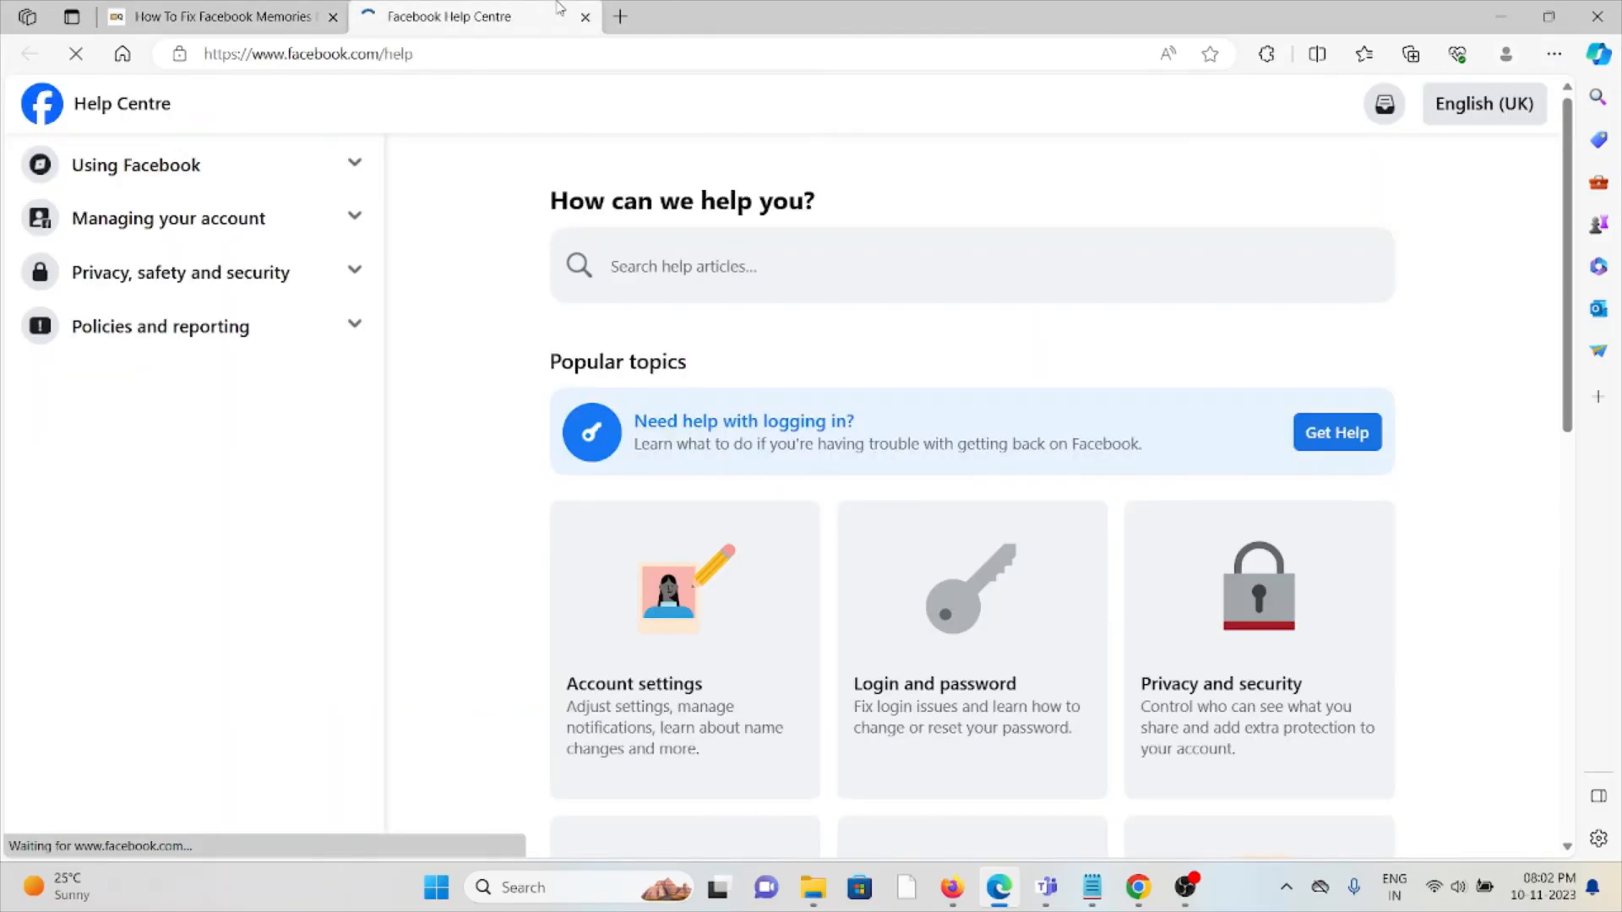
{"action": "left_click", "coordinate": [223, 17]}
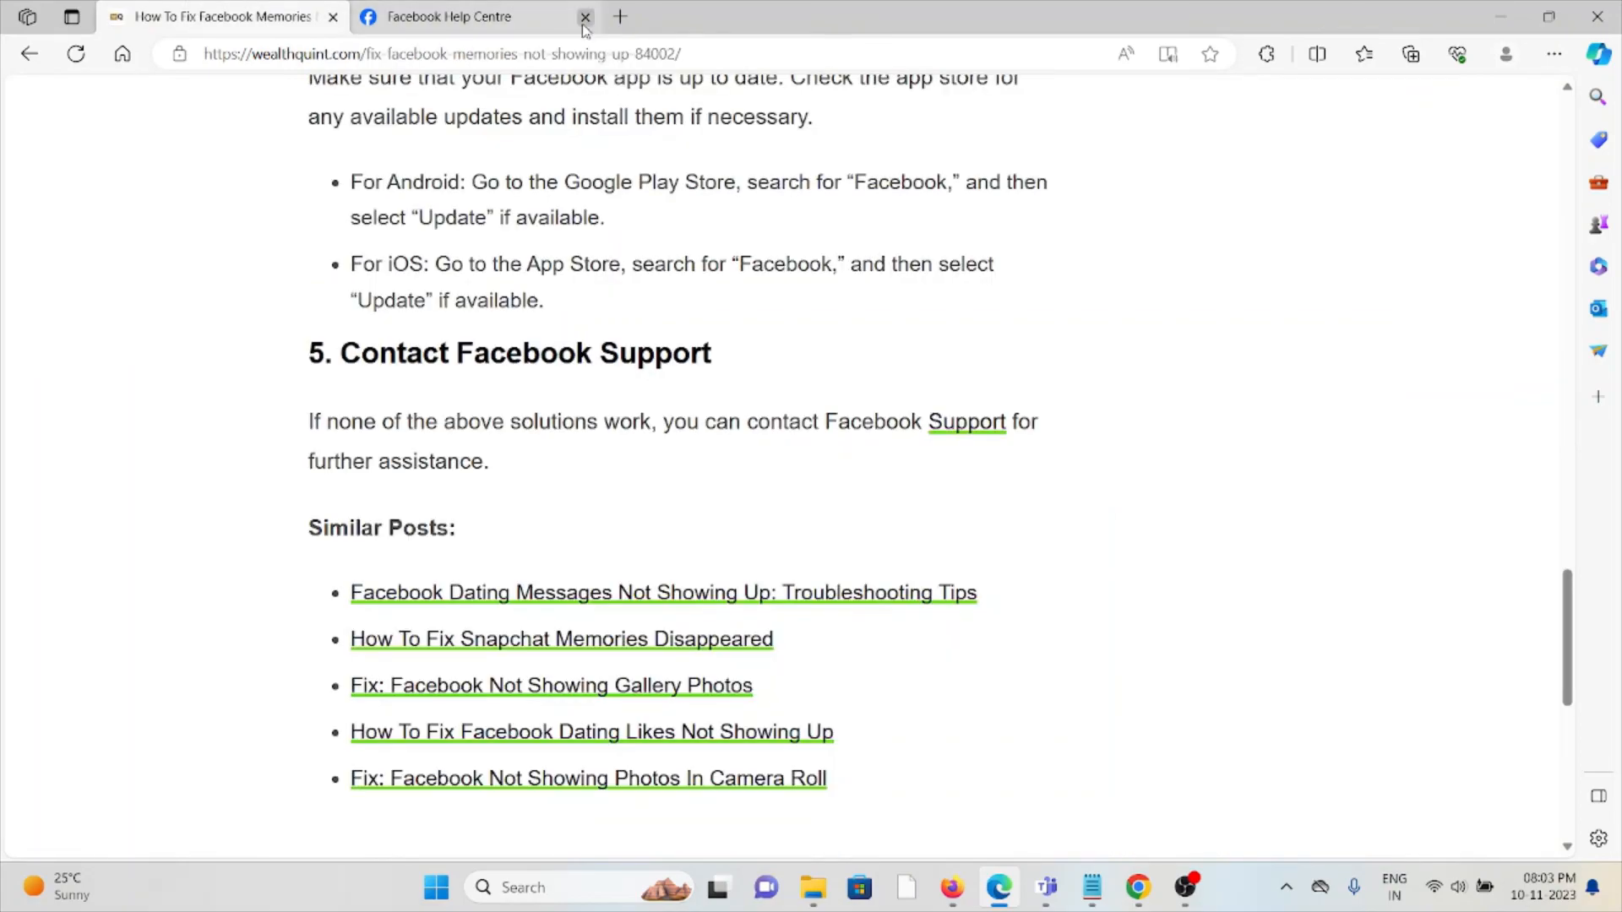
{"action": "left_click", "coordinate": [587, 17]}
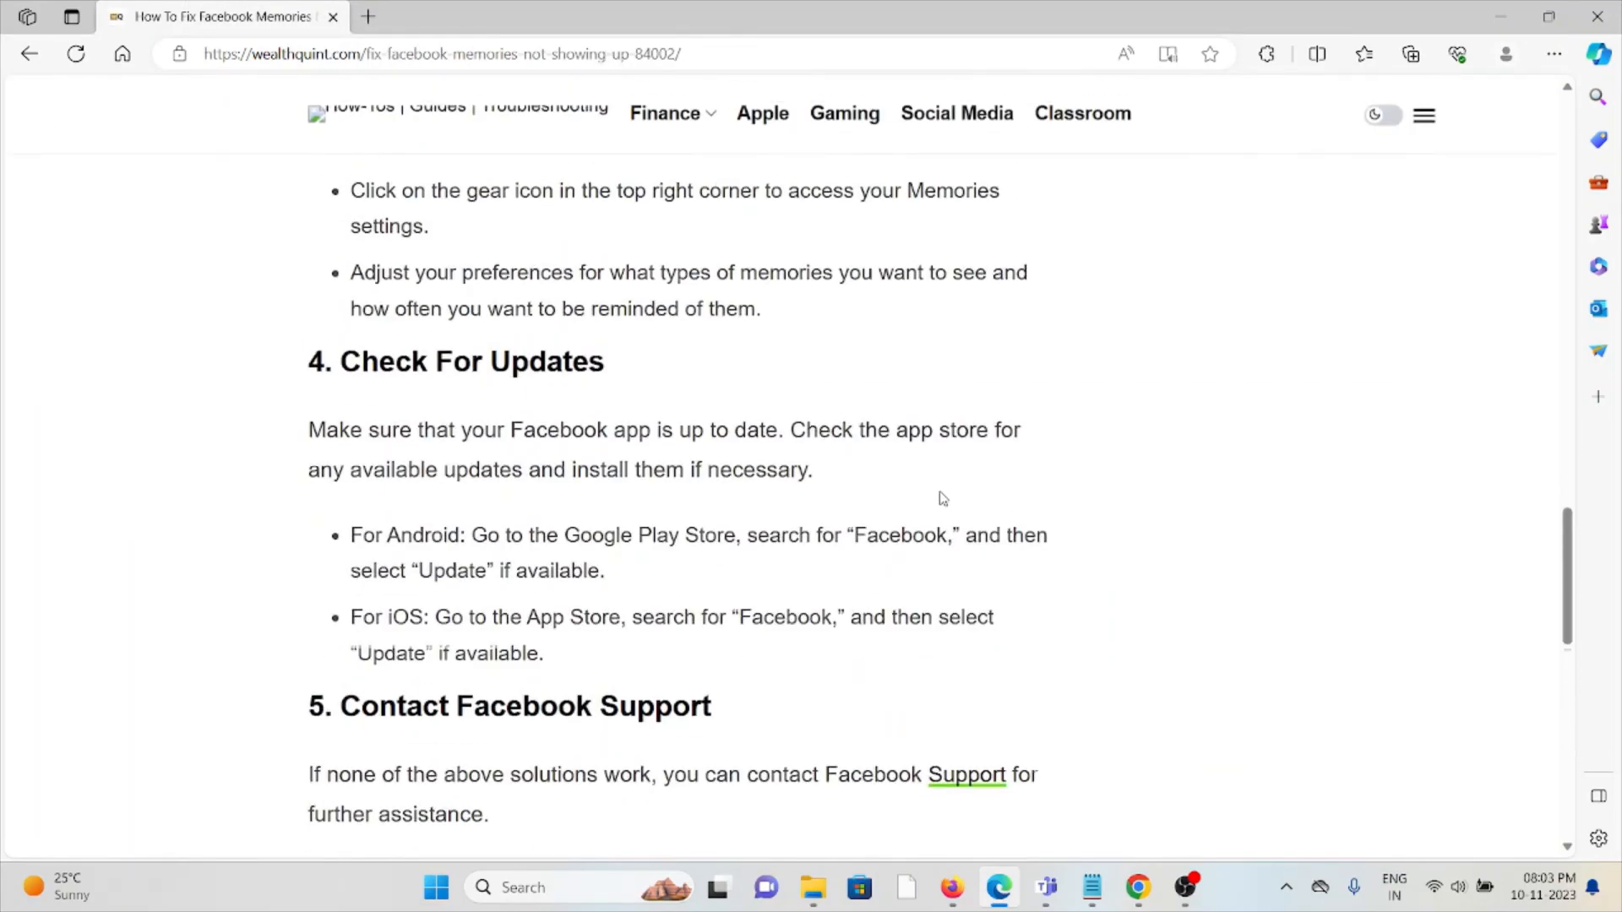
{"action": "scroll", "scroll_direction": "down", "scroll_amount": 3}
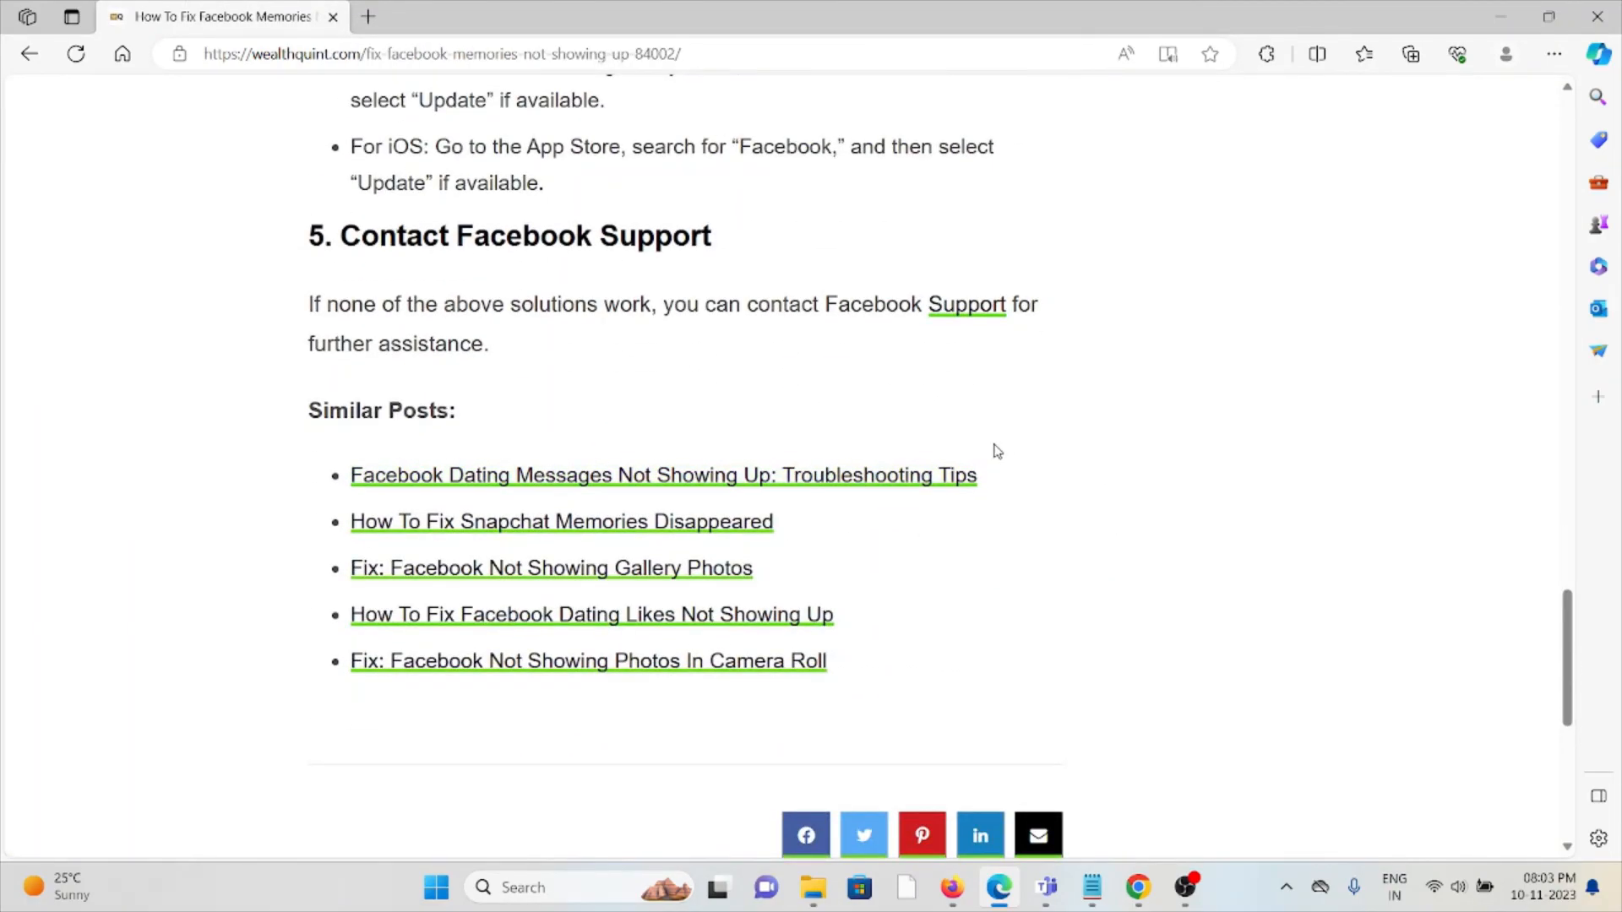